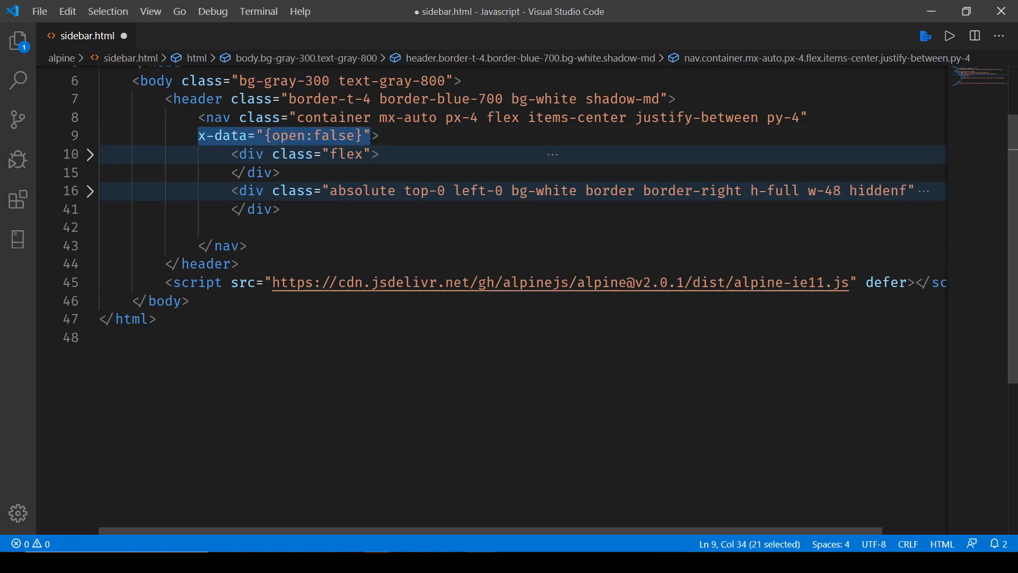
pyautogui.moveTo(217, 118)
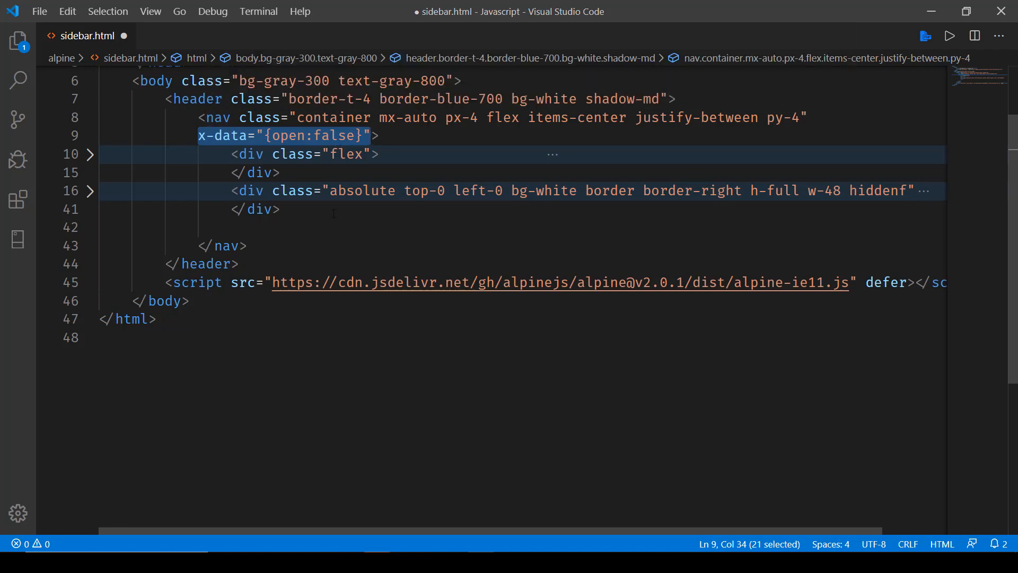
pyautogui.click(91, 191)
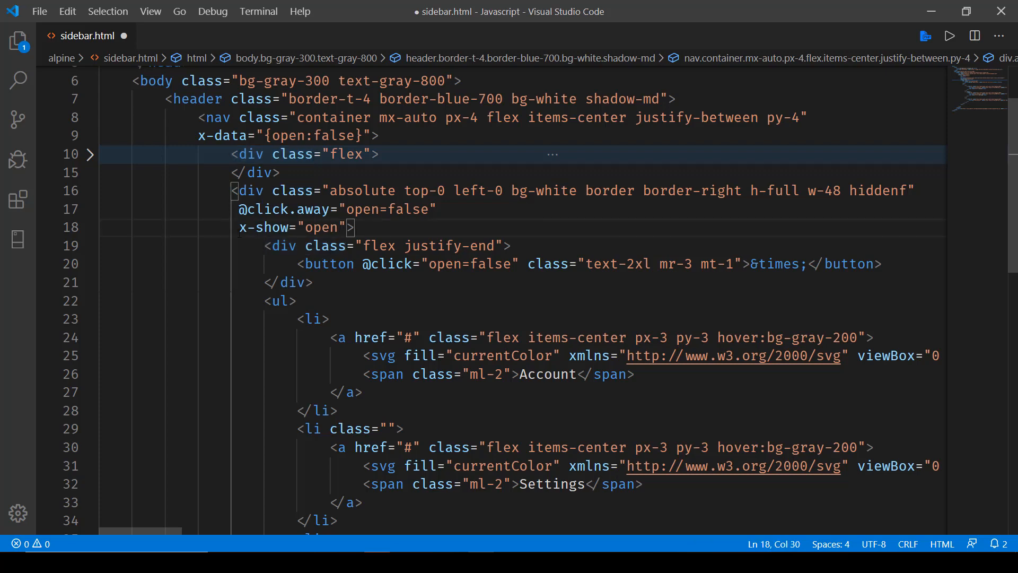
pyautogui.moveTo(238, 227); pyautogui.dragTo(351, 227)
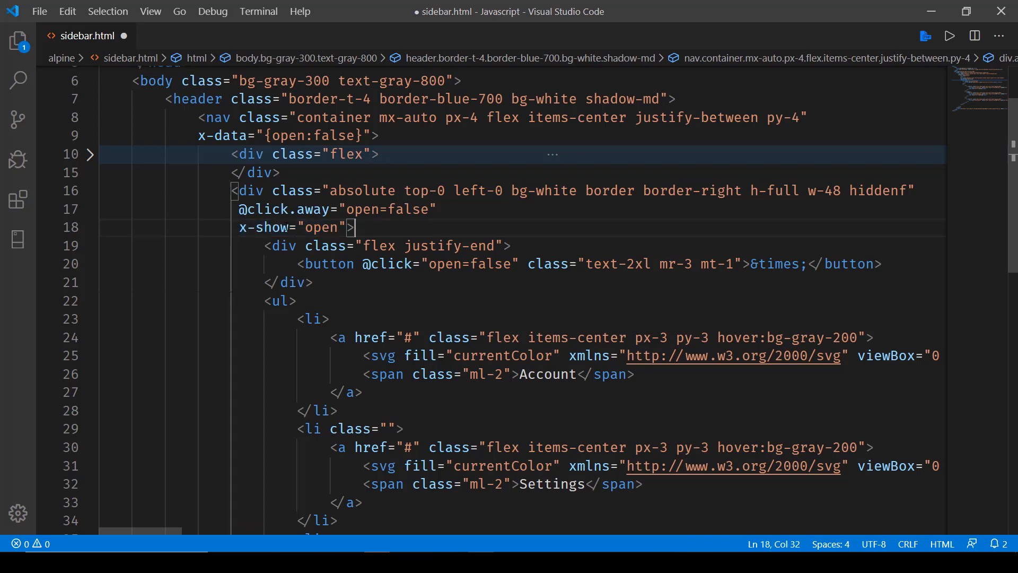
pyautogui.doubleClick(282, 209)
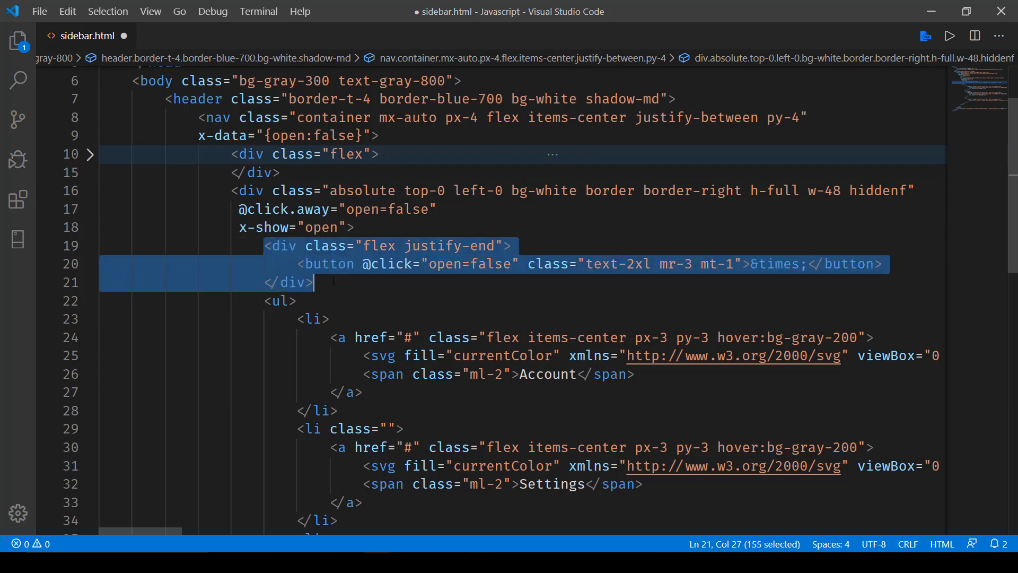
pyautogui.doubleClick(490, 264)
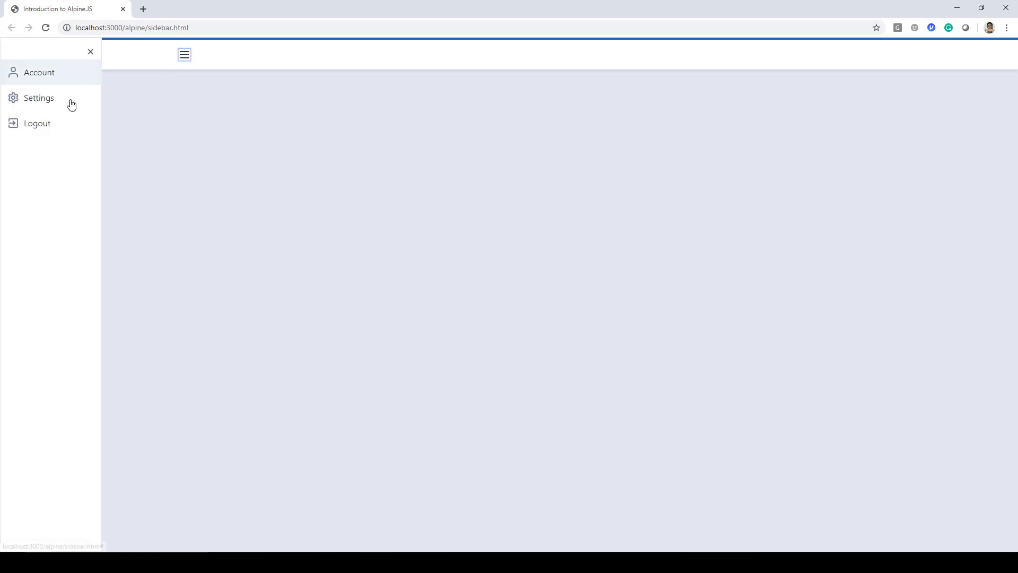
pyautogui.moveTo(91, 52)
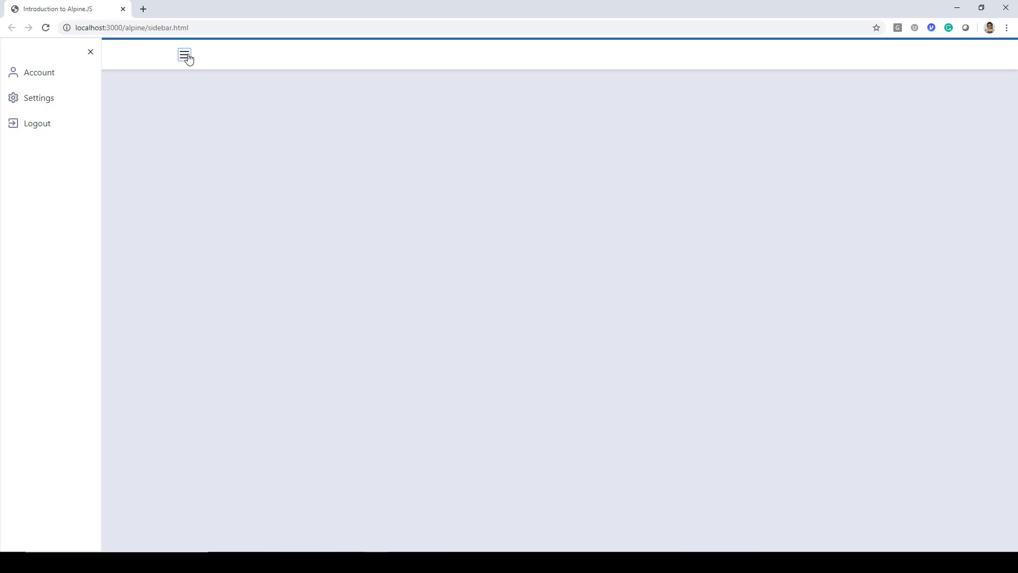
pyautogui.moveTo(37, 175)
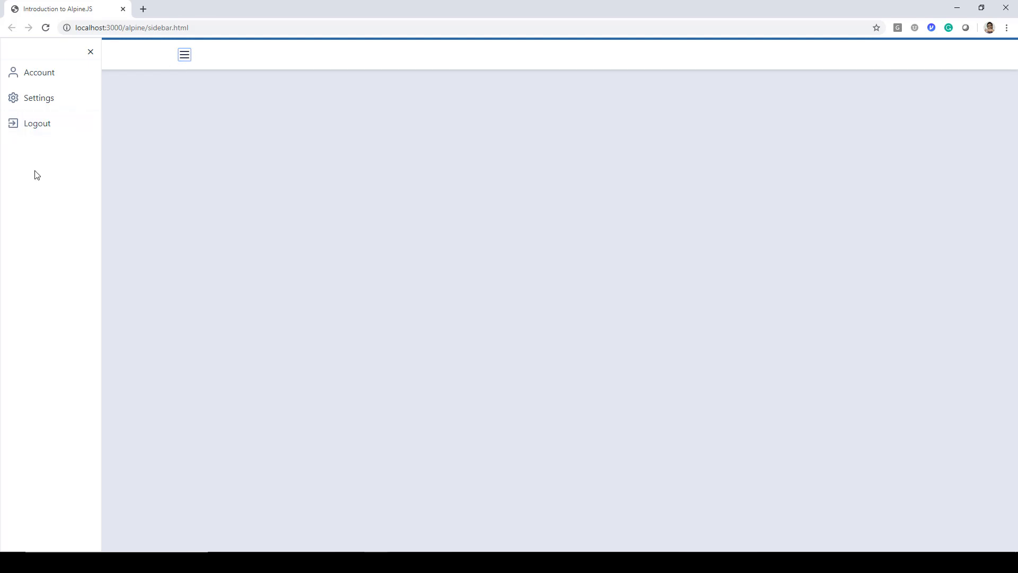